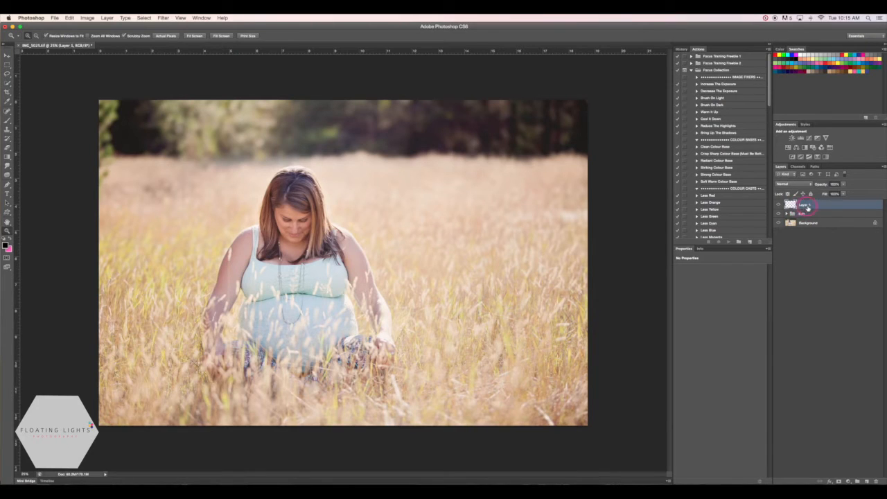
Step: Rename Layer 1 to Lens Flare and fill it with black at 100% opacity
{"action": "double_click", "coordinate": [806, 205]}
{"action": "type", "text": "Lens Flare"}
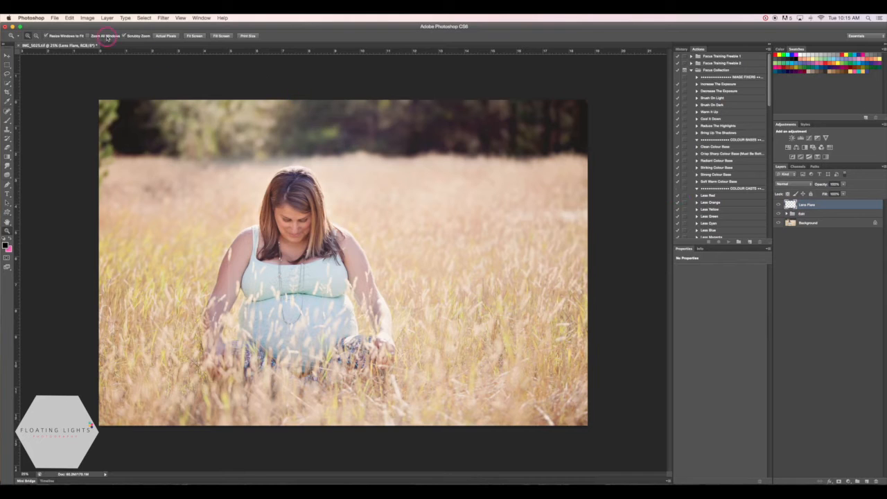
{"action": "left_click", "coordinate": [69, 18]}
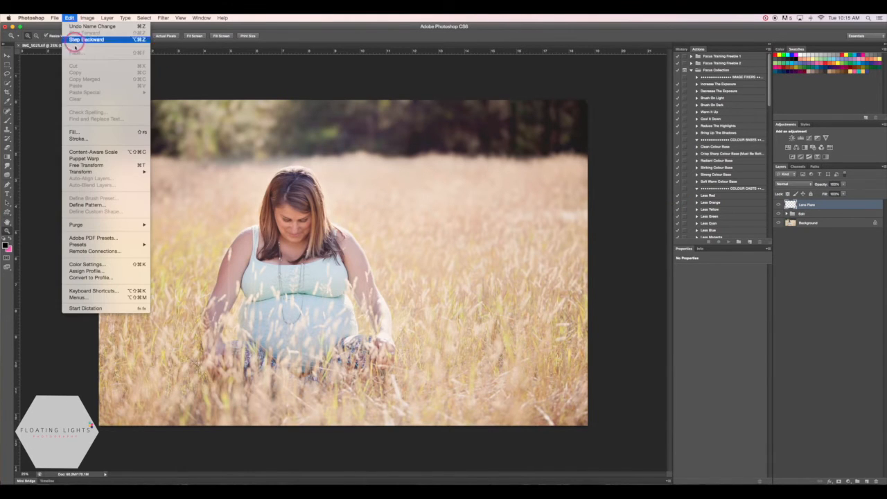
{"action": "left_click", "coordinate": [74, 131]}
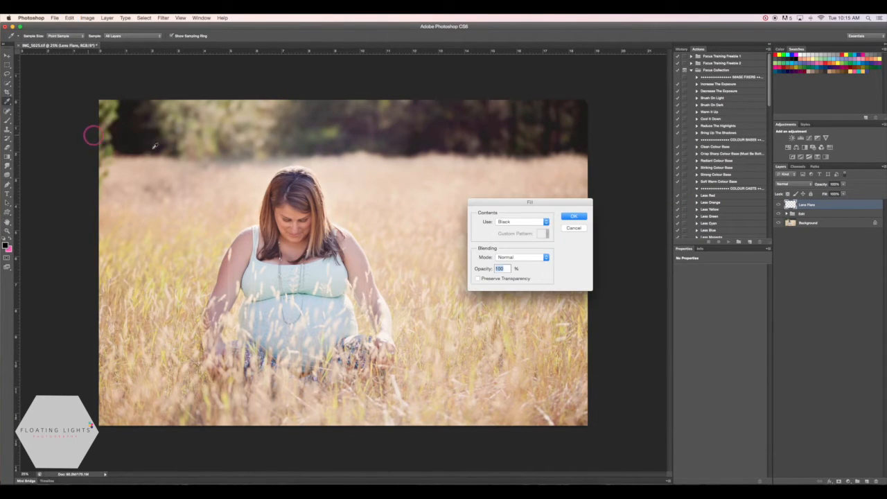
{"action": "left_click", "coordinate": [520, 221]}
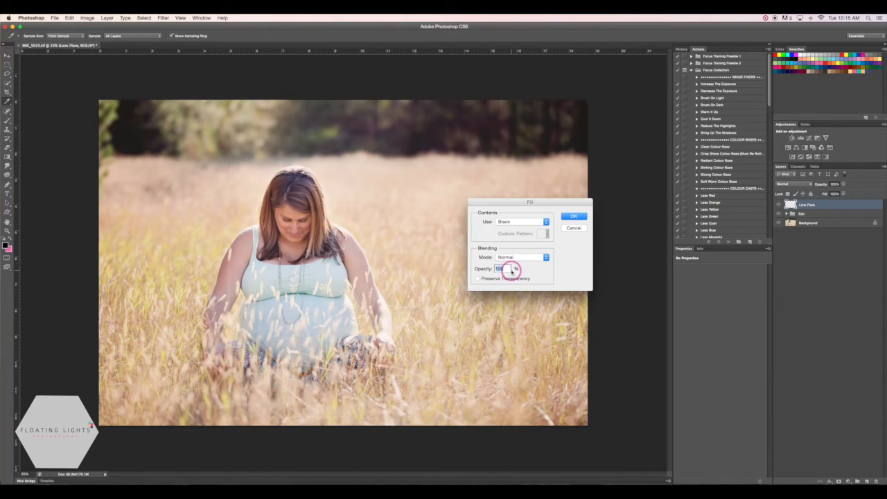
{"action": "left_click", "coordinate": [575, 216]}
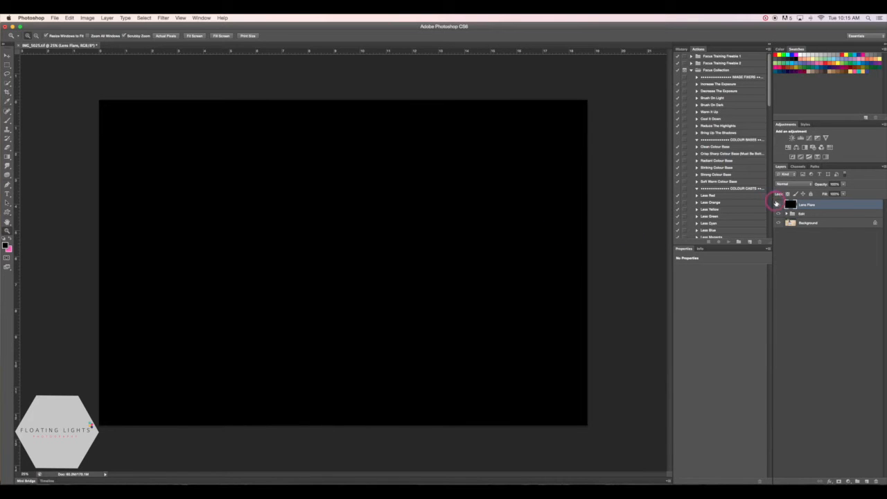
{"action": "left_click", "coordinate": [778, 206]}
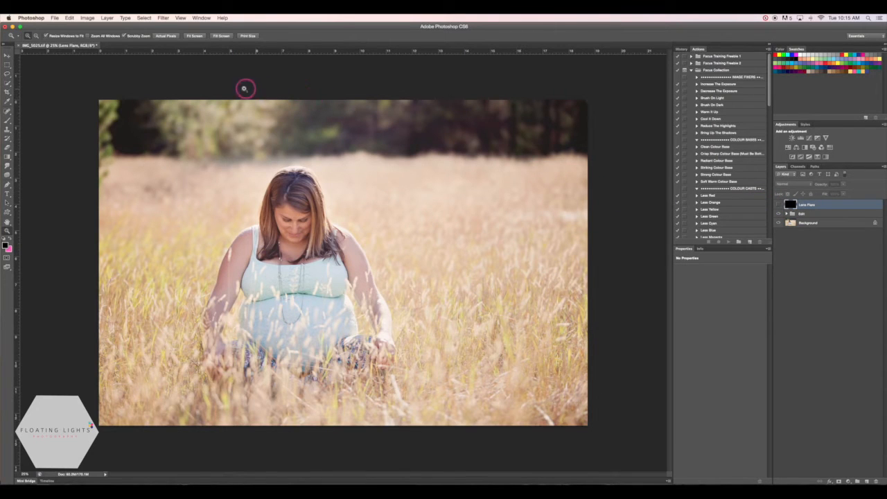
{"action": "mouse_move", "coordinate": [263, 102]}
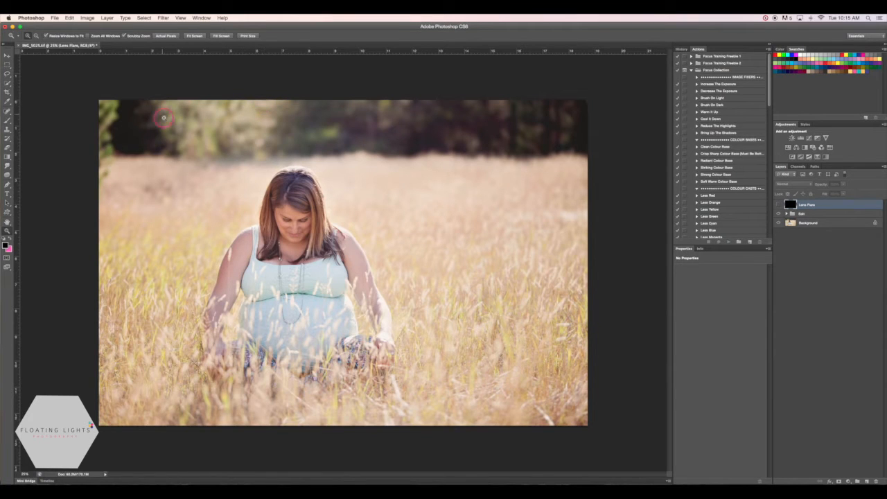
{"action": "mouse_move", "coordinate": [214, 101]}
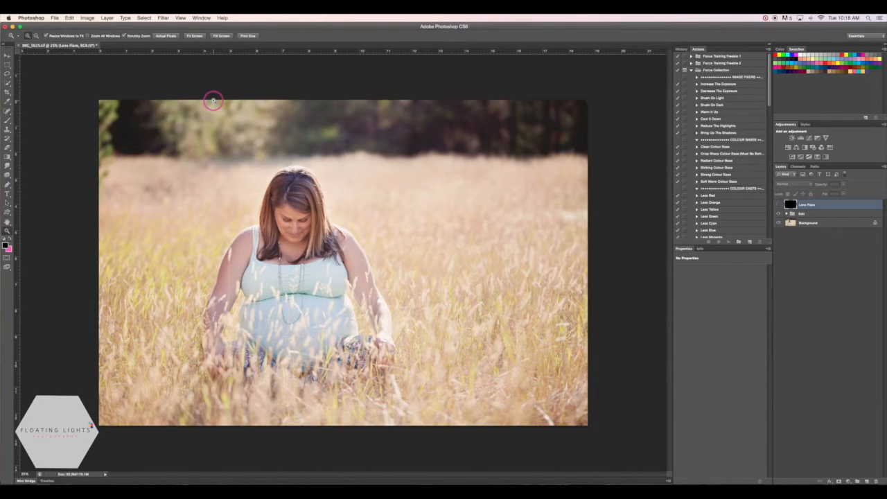
{"action": "mouse_move", "coordinate": [238, 102]}
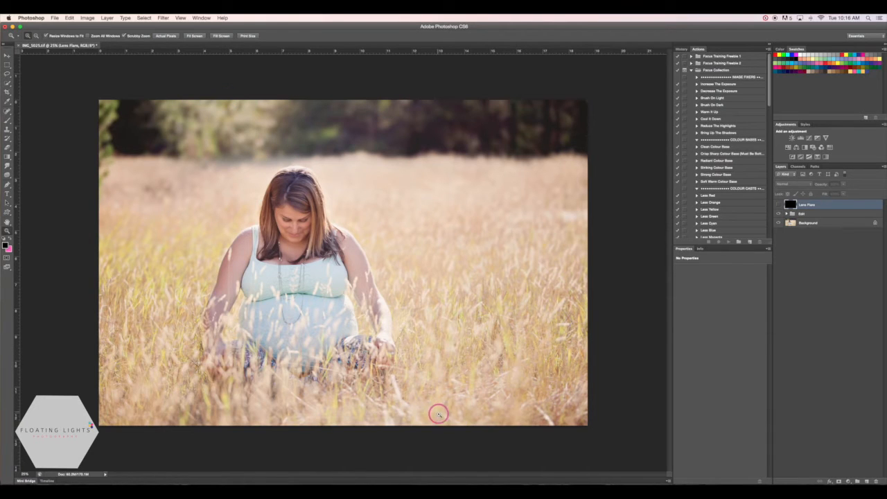
{"action": "mouse_move", "coordinate": [270, 125]}
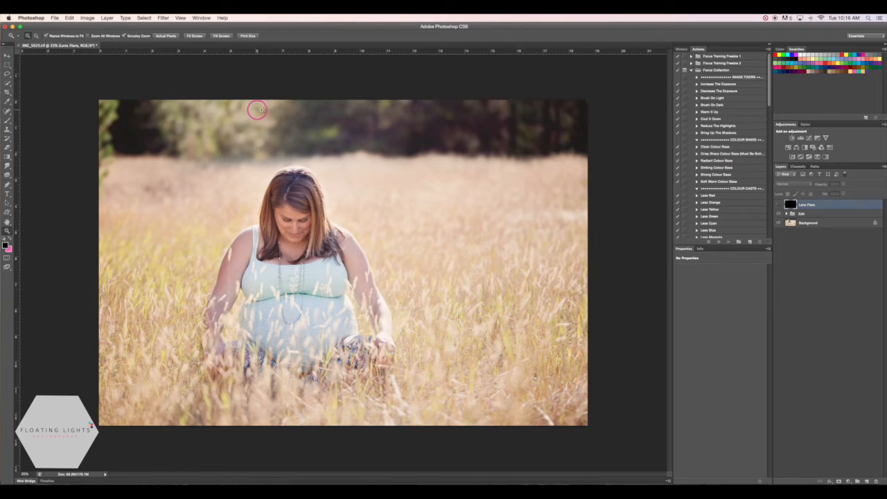
{"action": "mouse_move", "coordinate": [249, 99]}
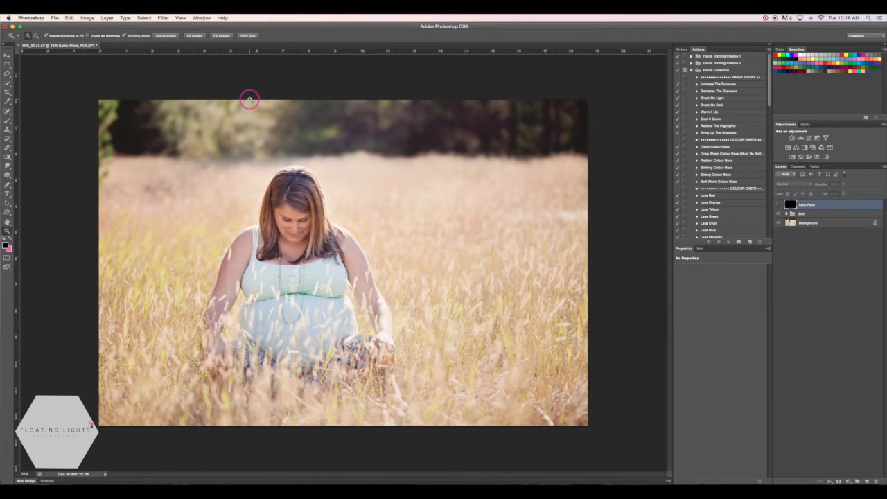
{"action": "mouse_move", "coordinate": [270, 117]}
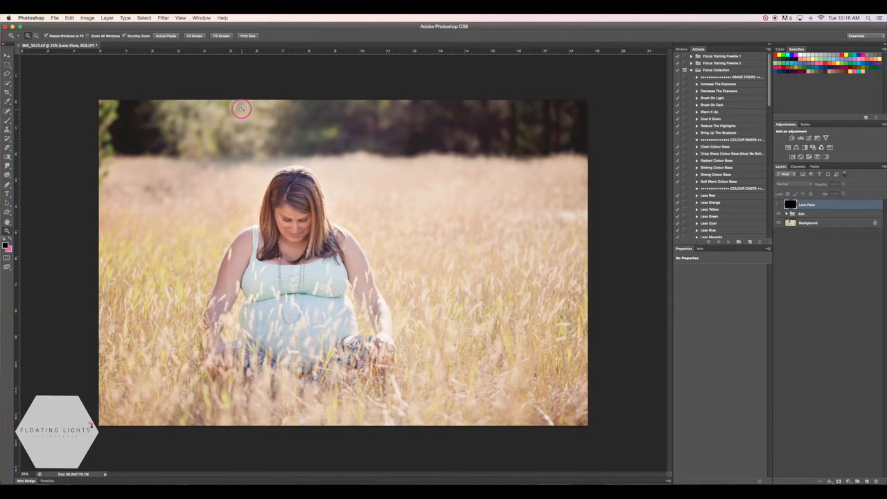
{"action": "mouse_move", "coordinate": [235, 142]}
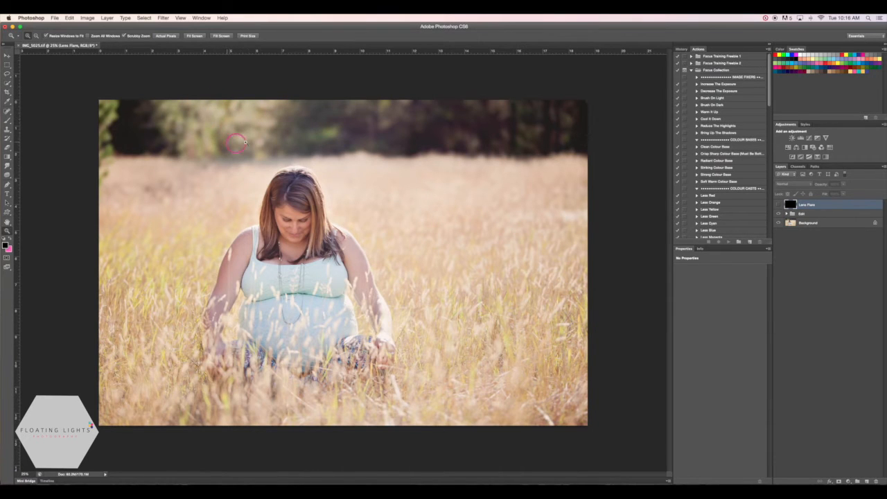
{"action": "mouse_move", "coordinate": [241, 118]}
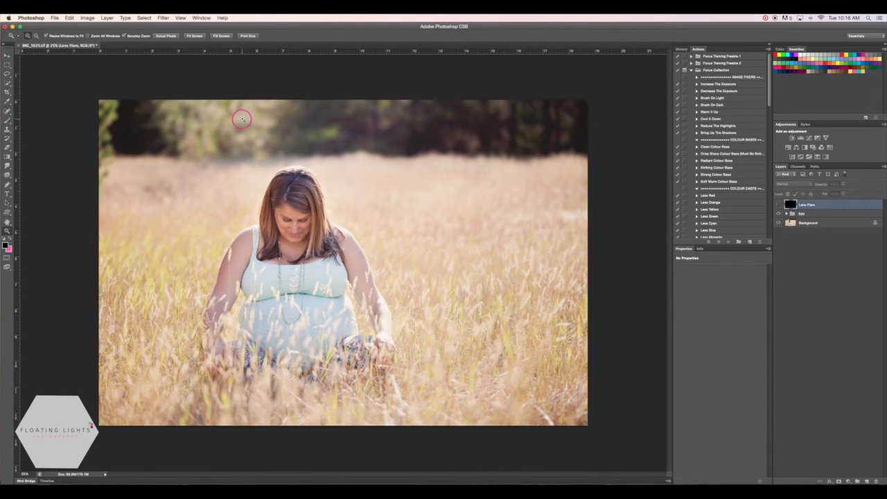
{"action": "mouse_move", "coordinate": [246, 126]}
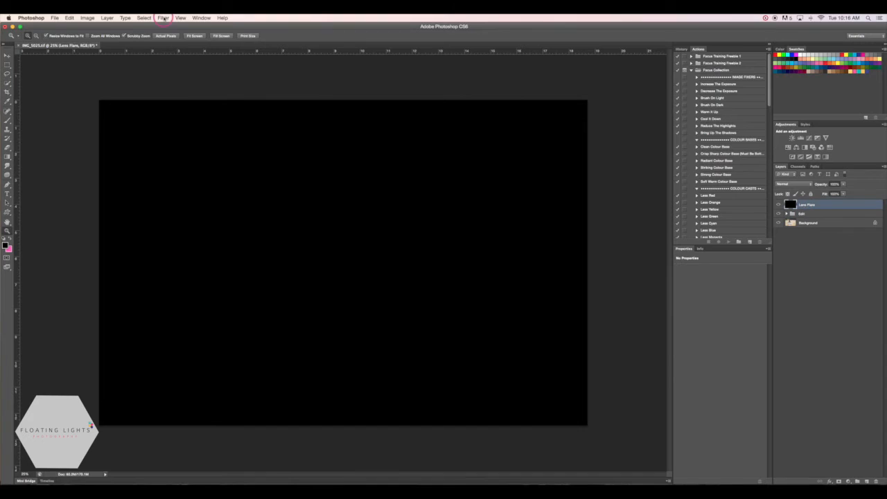
Step: In the Lens Flare filter, try the 105mm and Movie Prime types, then settle on 50-300mm Zoom
{"action": "left_click", "coordinate": [163, 17]}
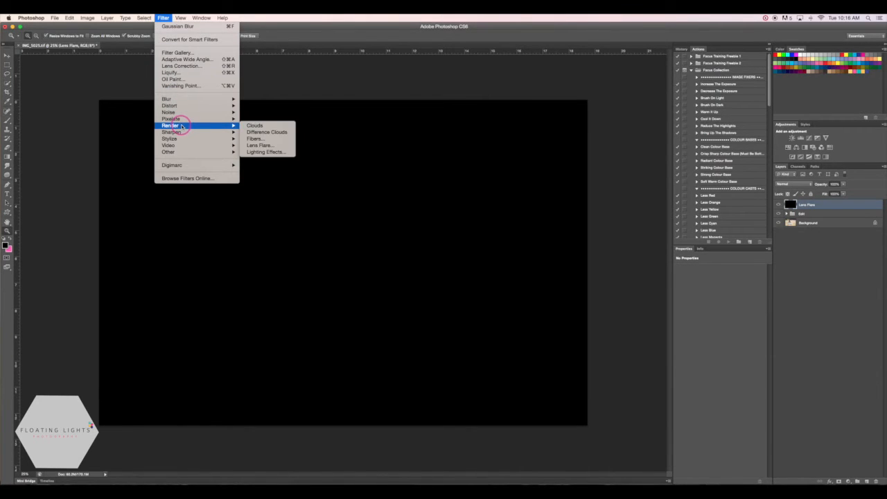
{"action": "left_click", "coordinate": [260, 145]}
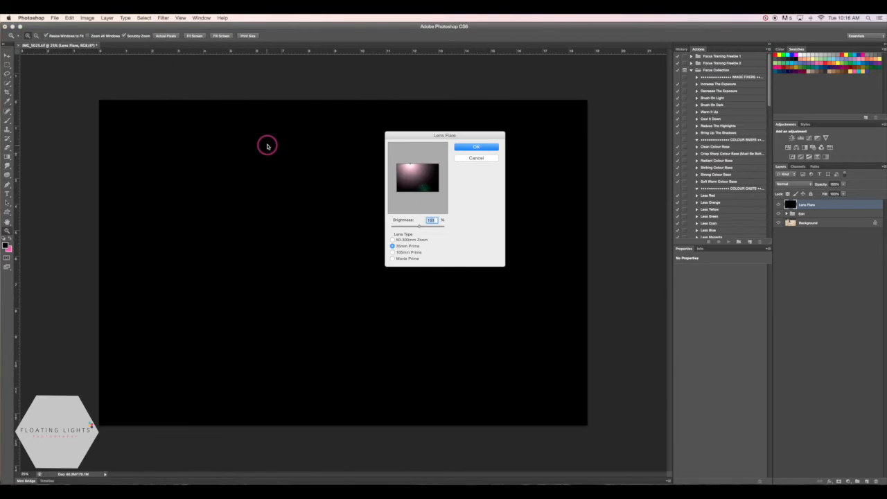
{"action": "mouse_move", "coordinate": [448, 151]}
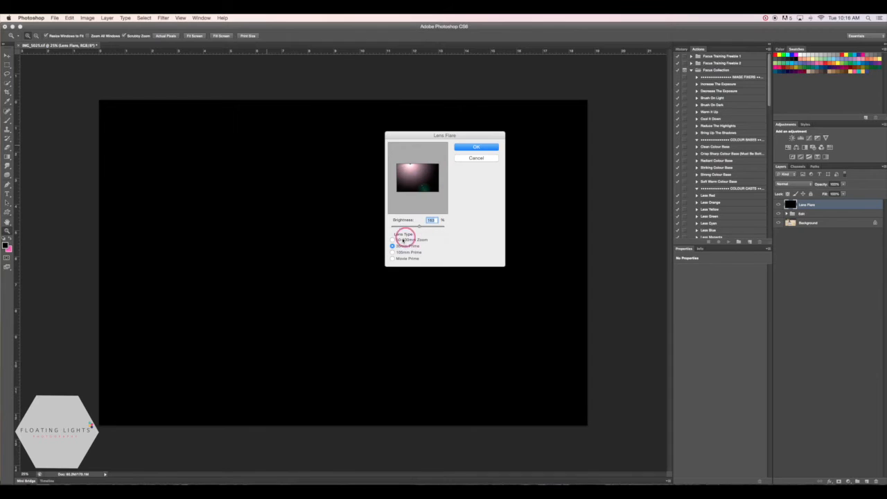
{"action": "left_click", "coordinate": [393, 246]}
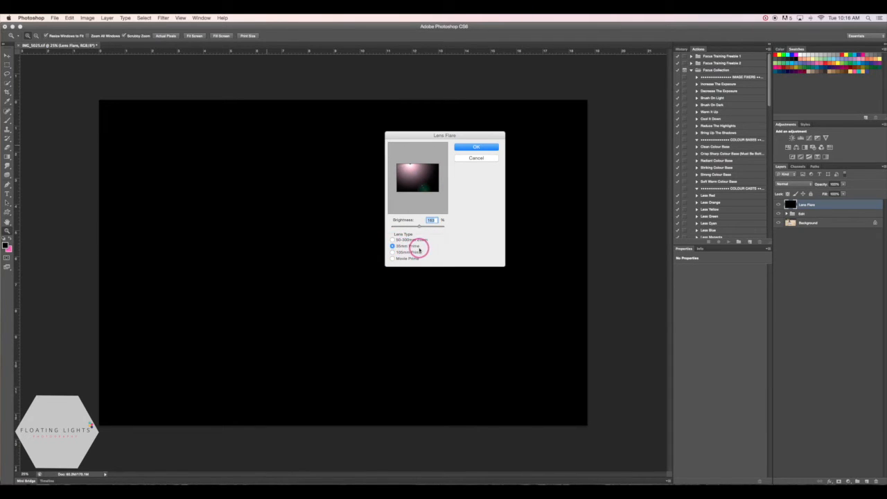
{"action": "left_click", "coordinate": [393, 252]}
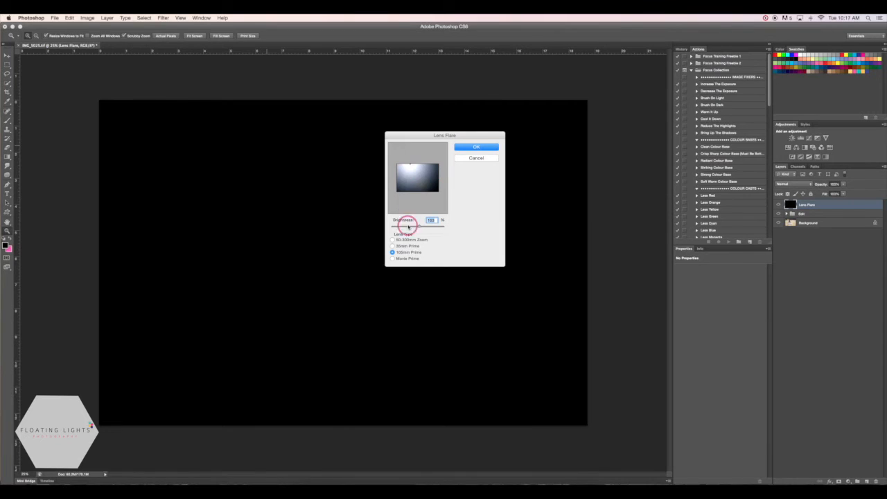
{"action": "left_click", "coordinate": [393, 258]}
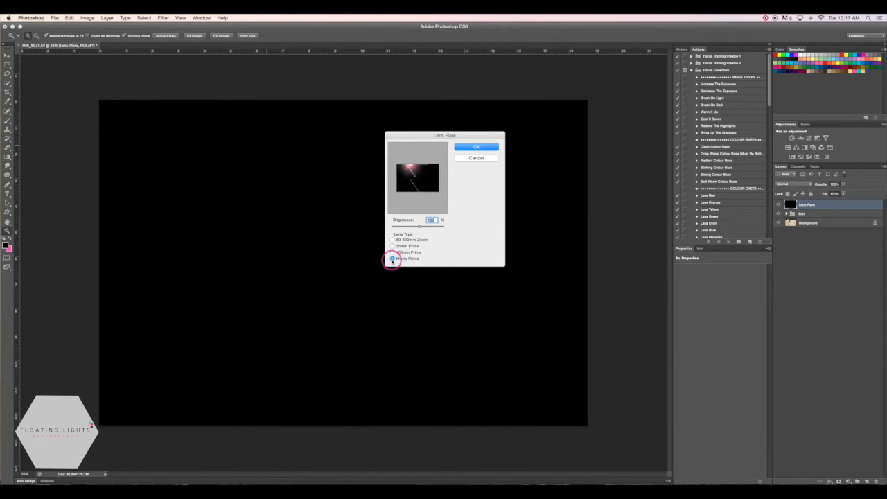
{"action": "left_click", "coordinate": [393, 239]}
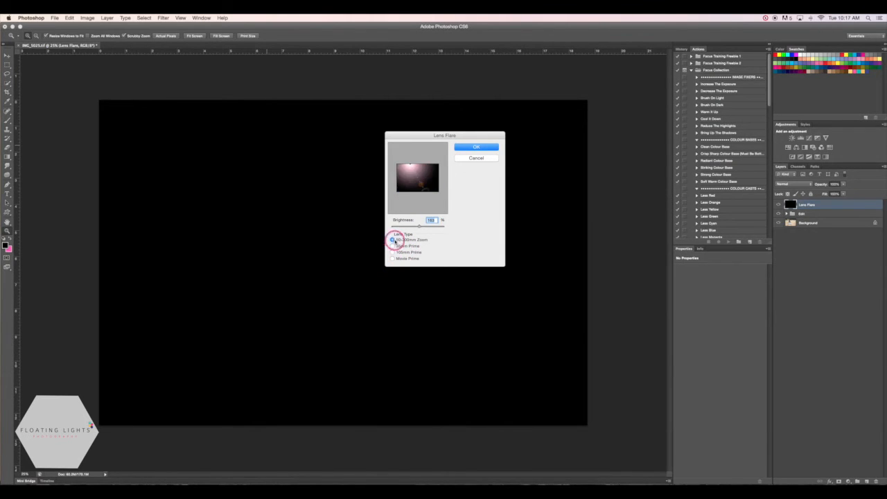
{"action": "left_click", "coordinate": [393, 239]}
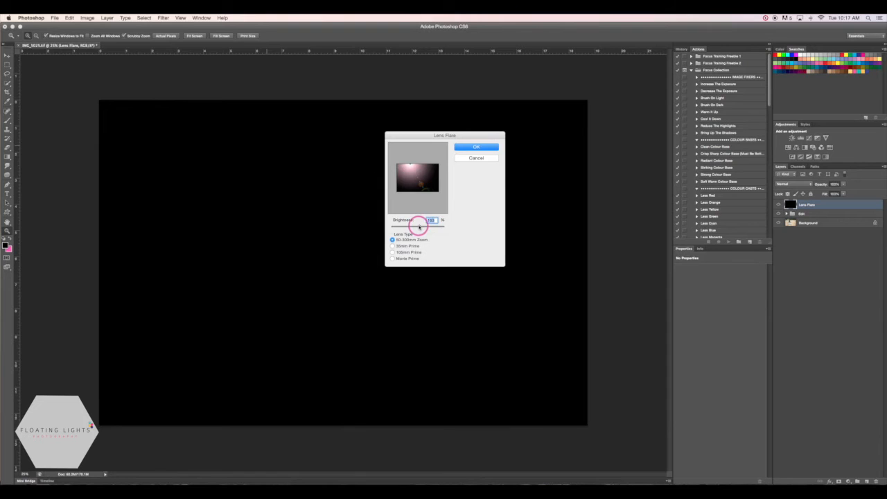
Step: Adjust the flare brightness down to 100 and back up to about 117%
{"action": "left_click_drag", "start_coordinate": [432, 224], "coordinate": [432, 223]}
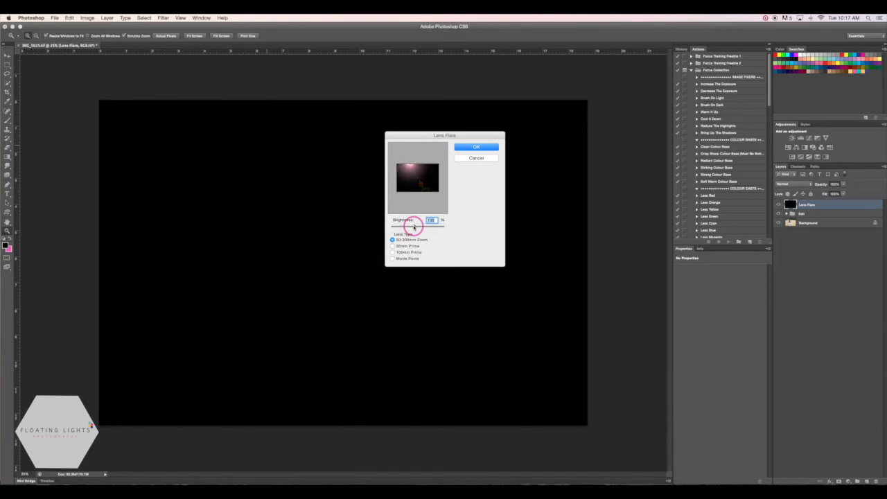
{"action": "left_click_drag", "start_coordinate": [416, 220], "coordinate": [409, 221]}
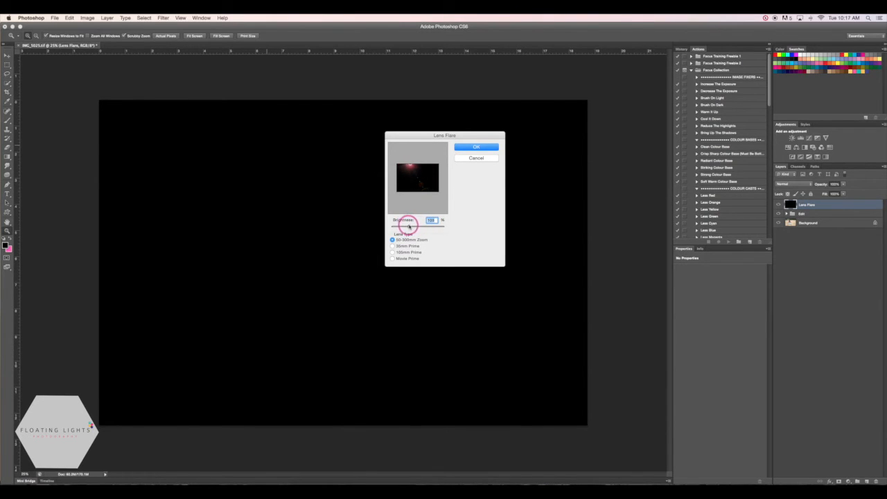
{"action": "left_click_drag", "start_coordinate": [409, 224], "coordinate": [419, 224]}
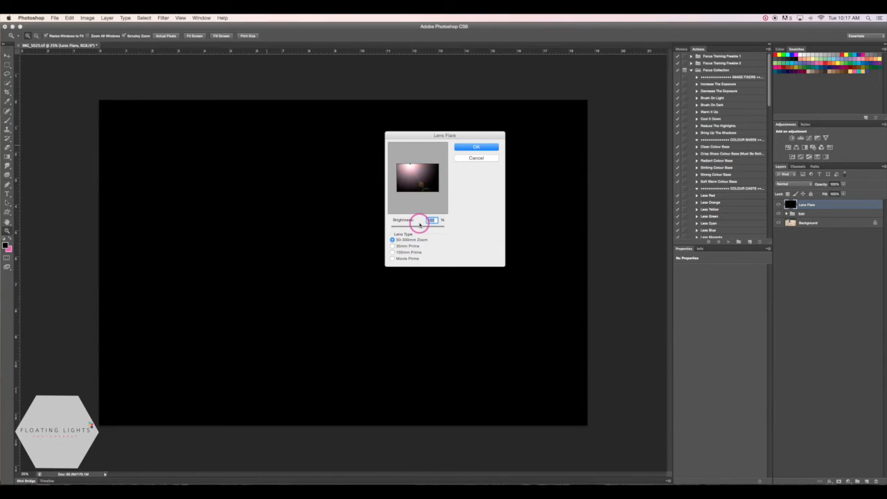
{"action": "left_click_drag", "start_coordinate": [421, 224], "coordinate": [416, 224]}
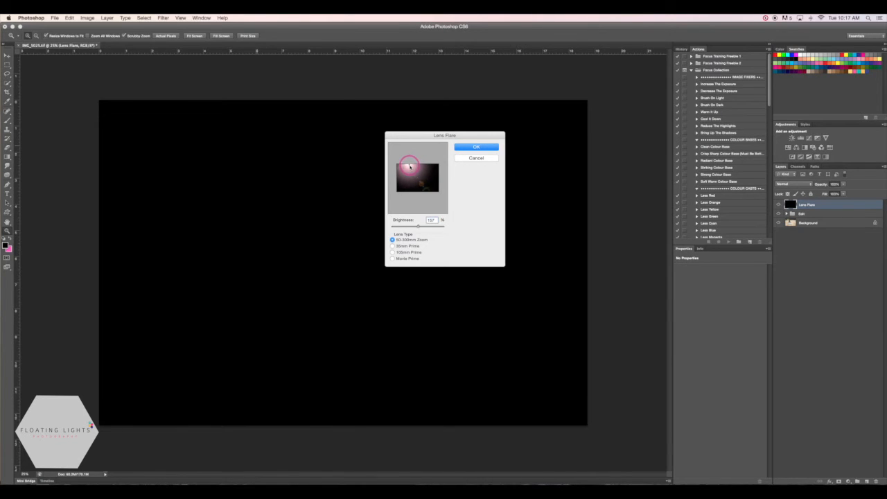
Step: Drag the flare centre around the preview and place it at the top-left corner
{"action": "left_click_drag", "start_coordinate": [409, 165], "coordinate": [429, 172]}
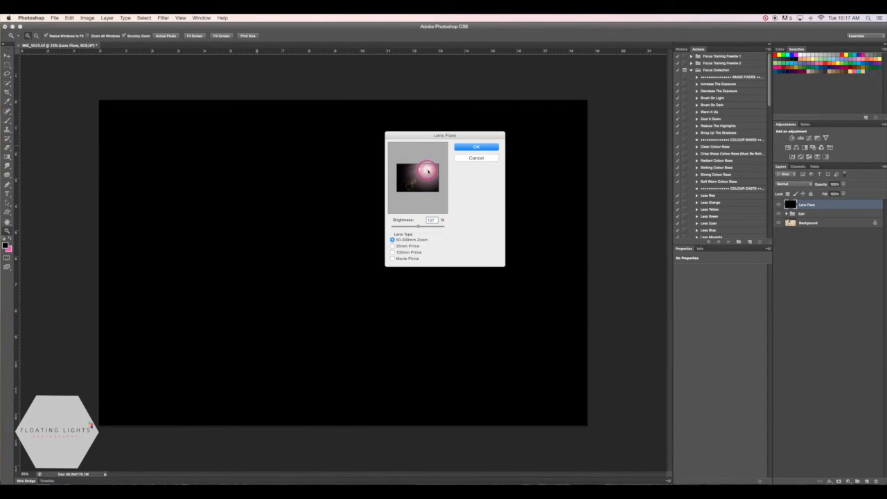
{"action": "left_click_drag", "start_coordinate": [428, 172], "coordinate": [426, 167]}
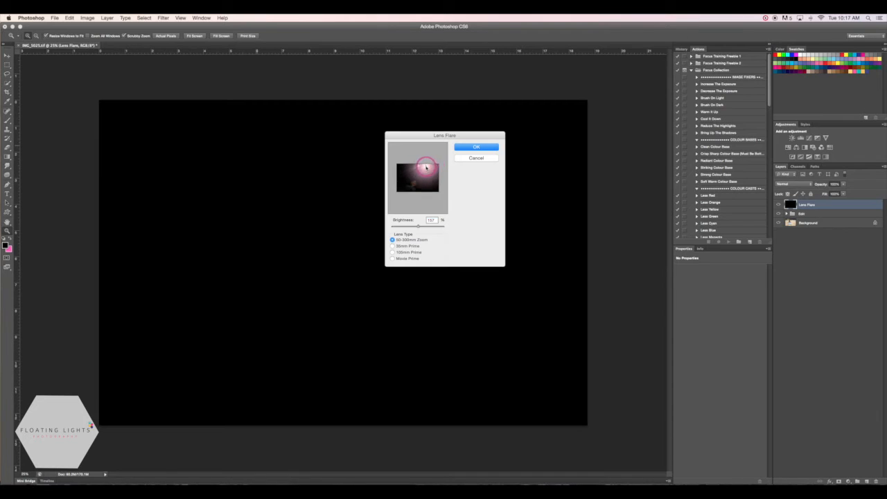
{"action": "left_click_drag", "start_coordinate": [426, 165], "coordinate": [410, 163]}
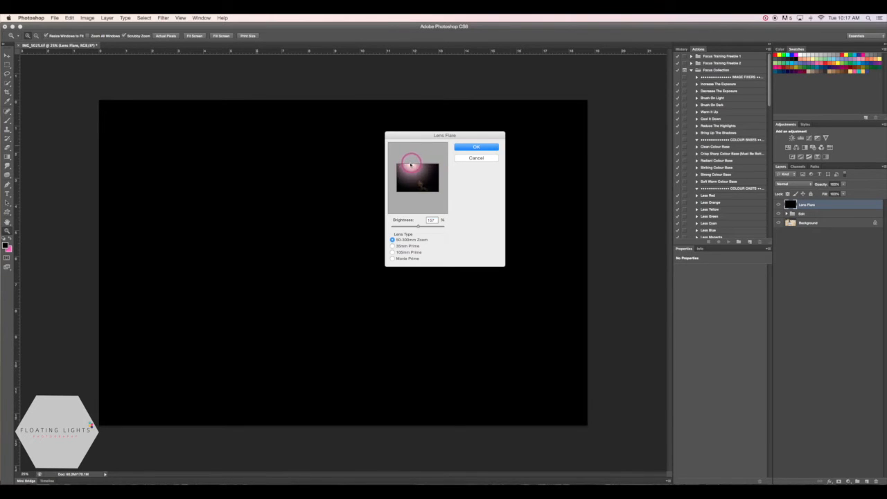
{"action": "left_click_drag", "start_coordinate": [411, 164], "coordinate": [432, 188]}
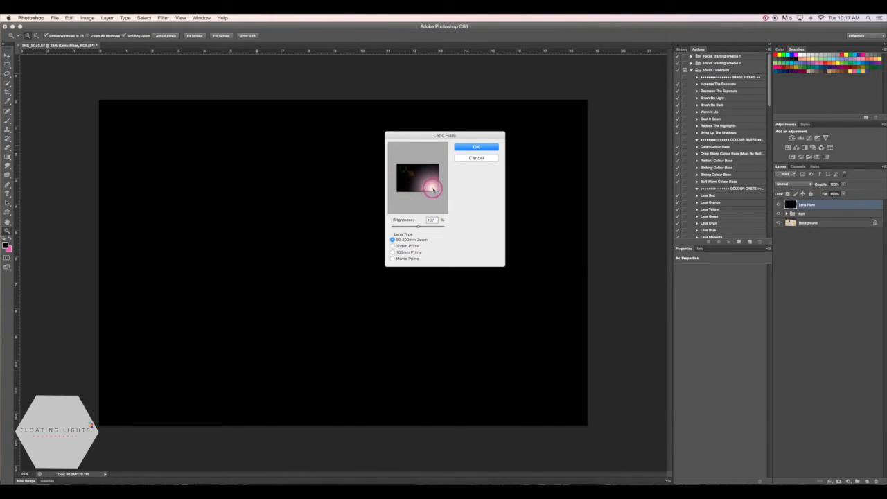
{"action": "left_click_drag", "start_coordinate": [430, 187], "coordinate": [408, 163]}
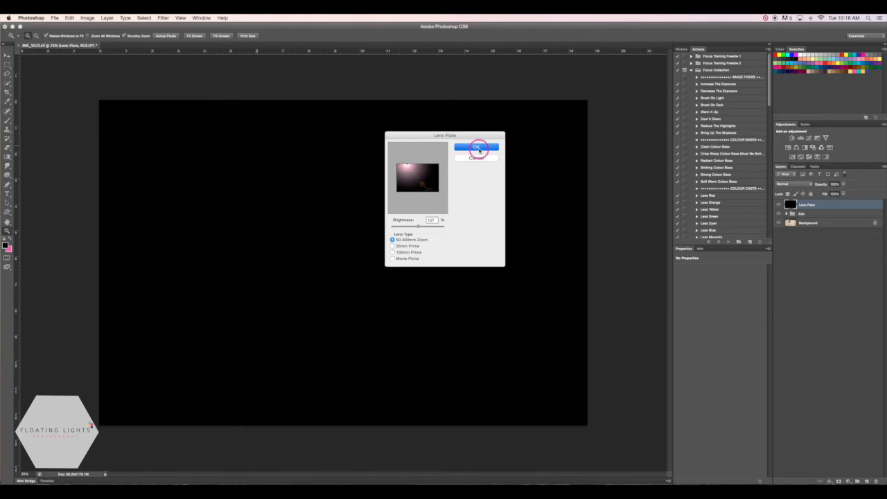
Step: Apply the lens flare and blend the Lens Flare layer in Screen mode
{"action": "left_click", "coordinate": [477, 147]}
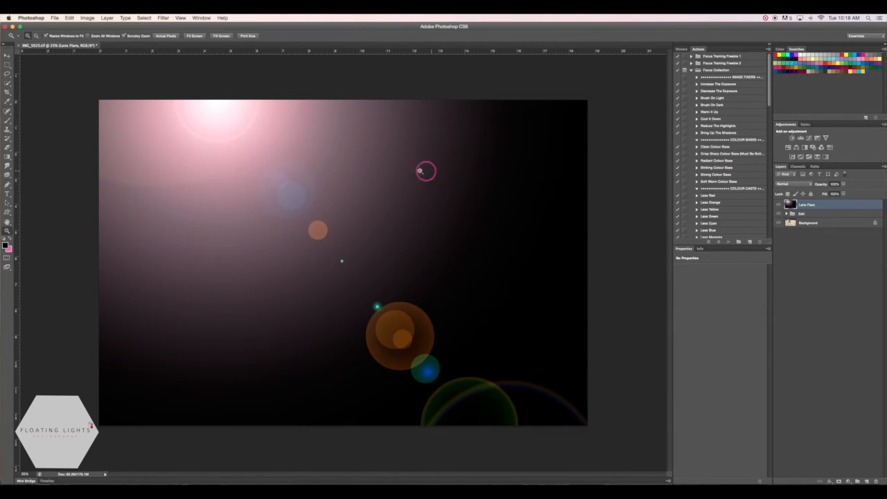
{"action": "mouse_move", "coordinate": [396, 260]}
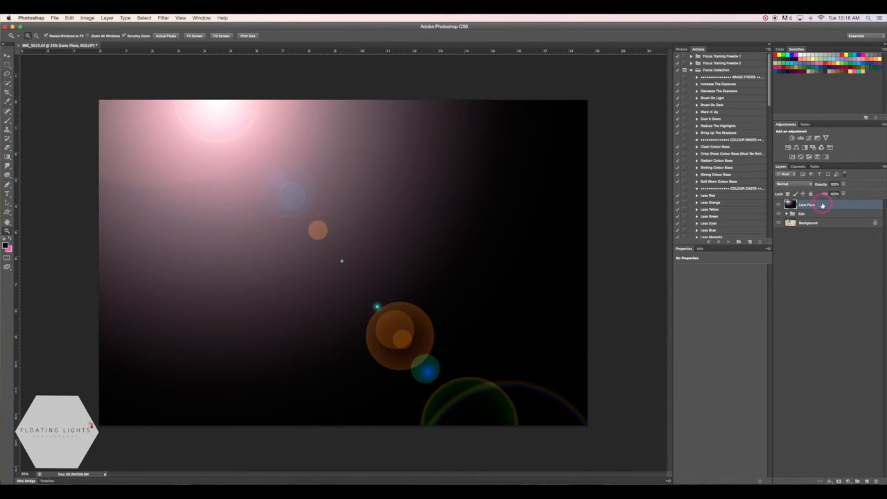
{"action": "left_click", "coordinate": [785, 184]}
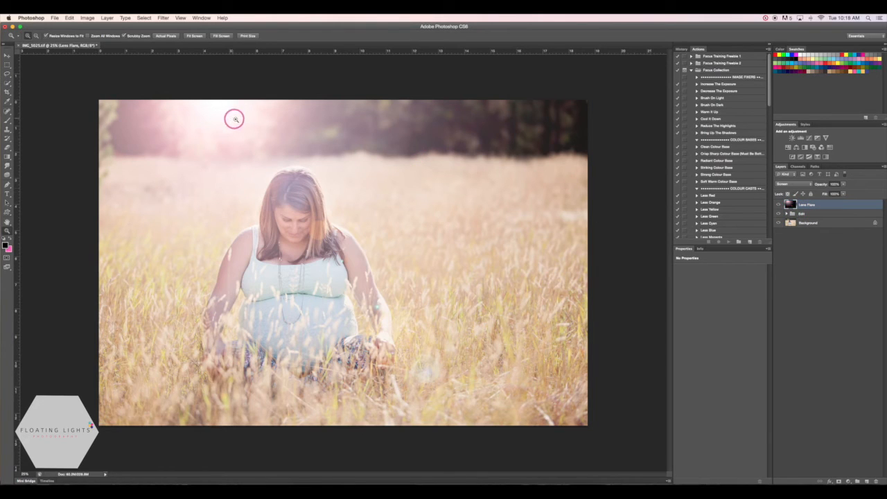
{"action": "mouse_move", "coordinate": [310, 140]}
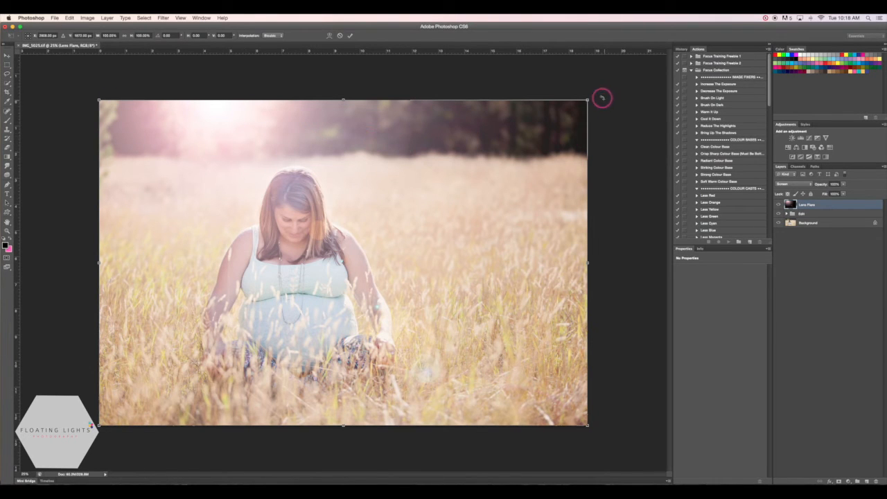
Step: Rotate the Lens Flare layer with Free Transform to reposition its glow
{"action": "left_click_drag", "start_coordinate": [602, 97], "coordinate": [591, 130]}
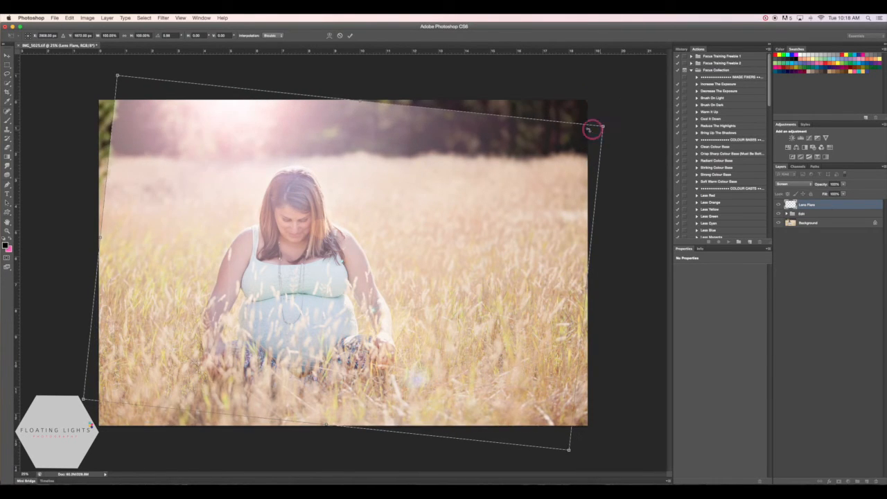
{"action": "left_click_drag", "start_coordinate": [592, 129], "coordinate": [520, 145]}
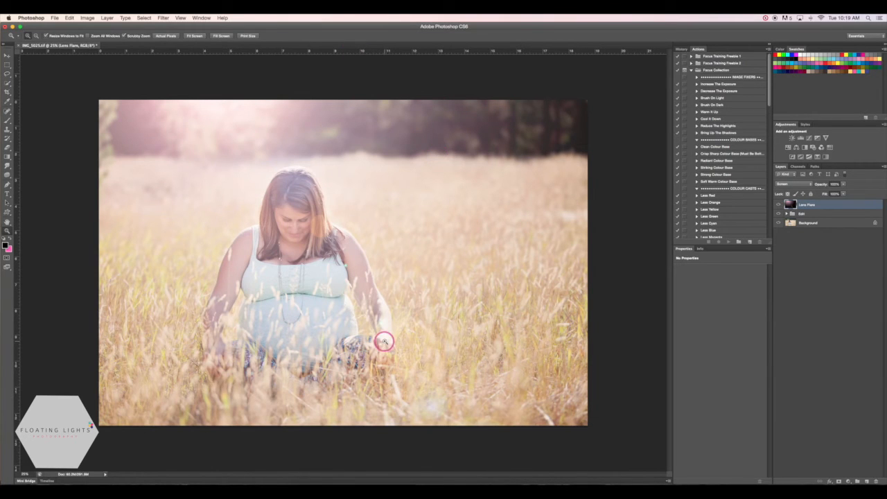
{"action": "mouse_move", "coordinate": [346, 263]}
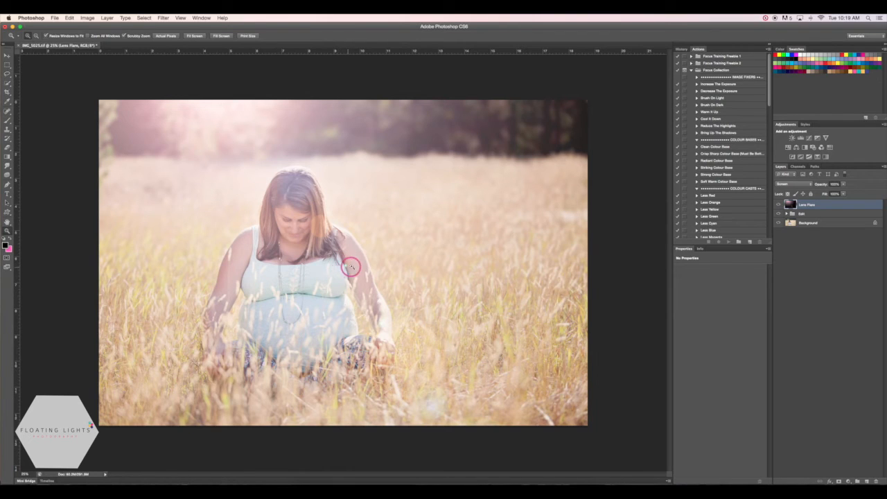
{"action": "mouse_move", "coordinate": [321, 222]}
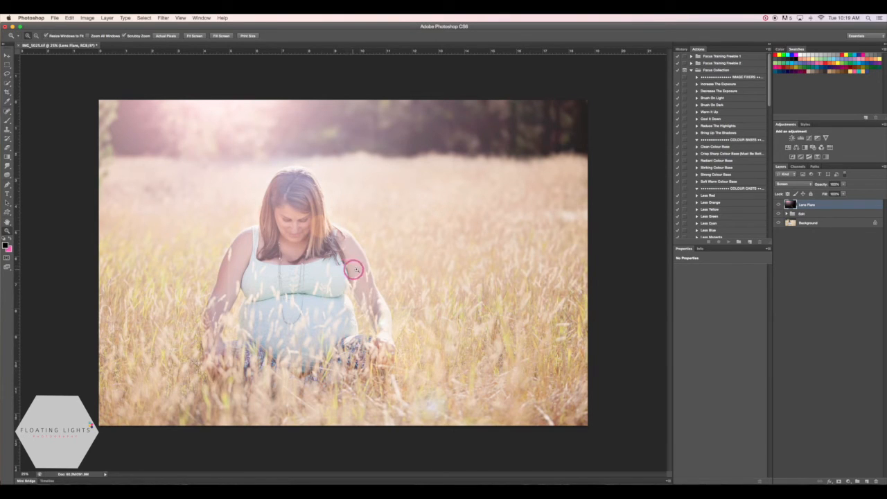
{"action": "mouse_move", "coordinate": [340, 273]}
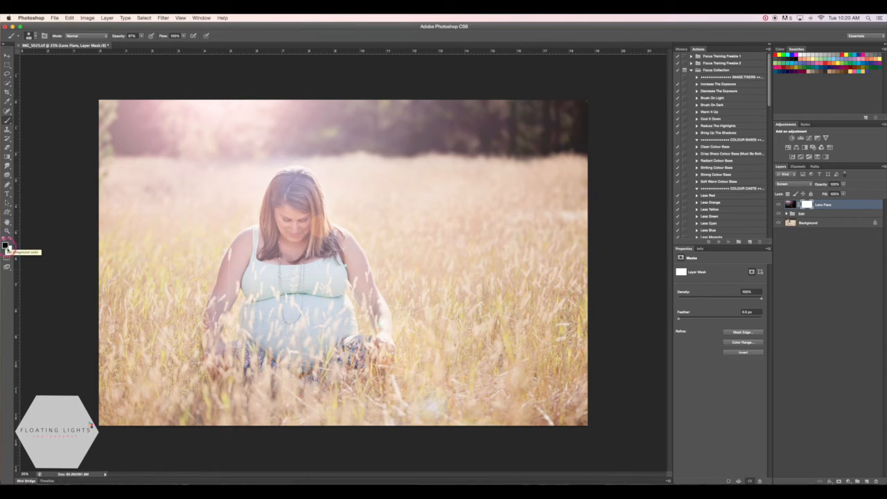
{"action": "mouse_move", "coordinate": [7, 250]}
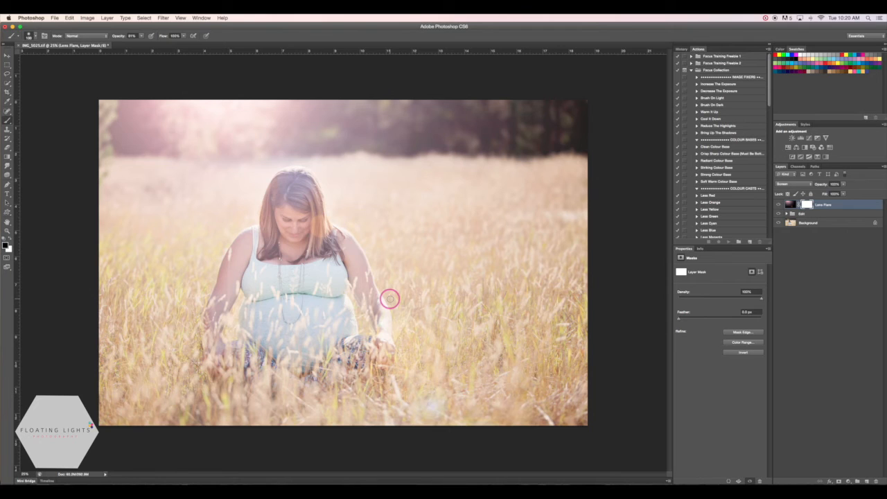
{"action": "mouse_move", "coordinate": [432, 302]}
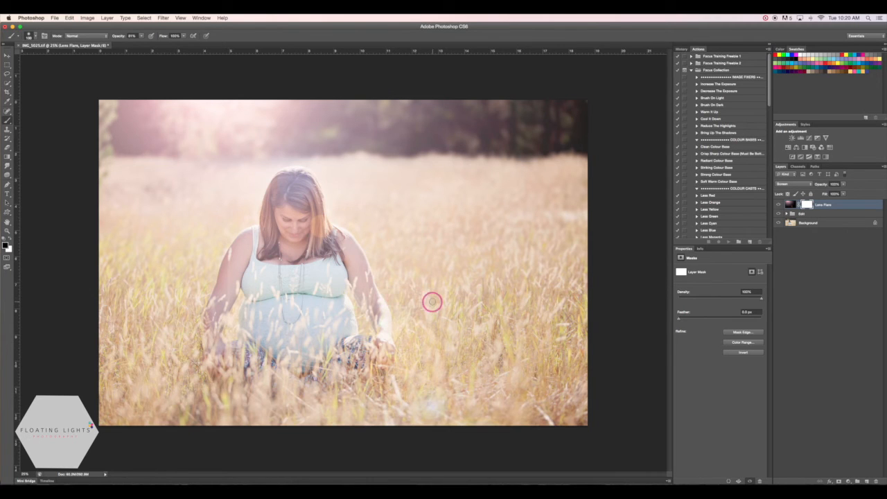
{"action": "mouse_move", "coordinate": [328, 231]}
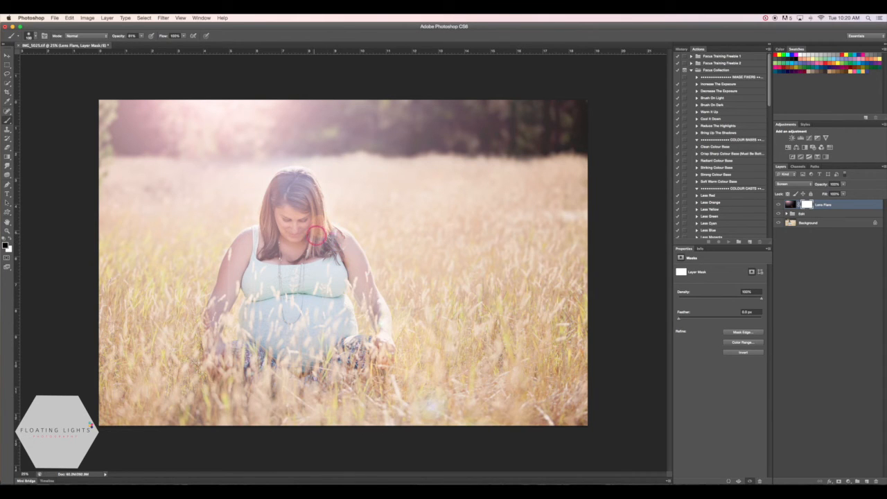
{"action": "mouse_move", "coordinate": [404, 244]}
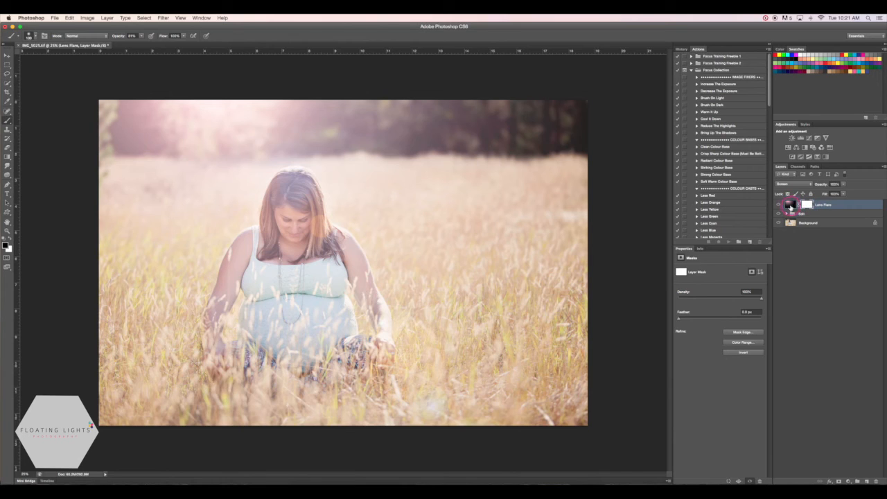
Step: Return from the layer mask to the flare image thumbnail after masking the face
{"action": "left_click", "coordinate": [791, 205]}
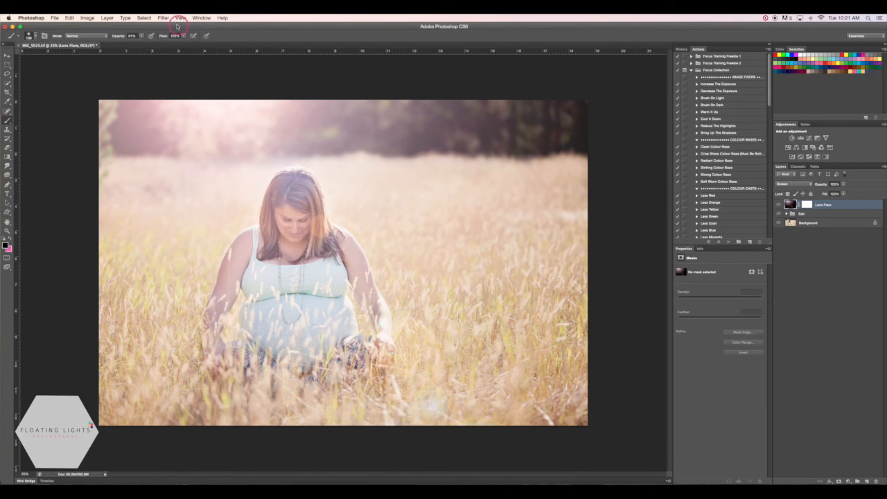
Step: Apply a Gaussian Blur of 4.0 pixels radius to the flare image
{"action": "left_click", "coordinate": [164, 17]}
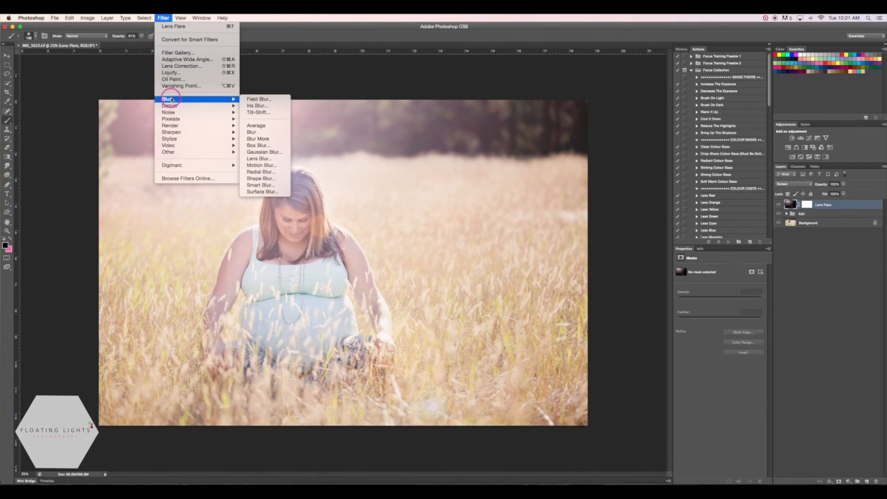
{"action": "mouse_move", "coordinate": [260, 151]}
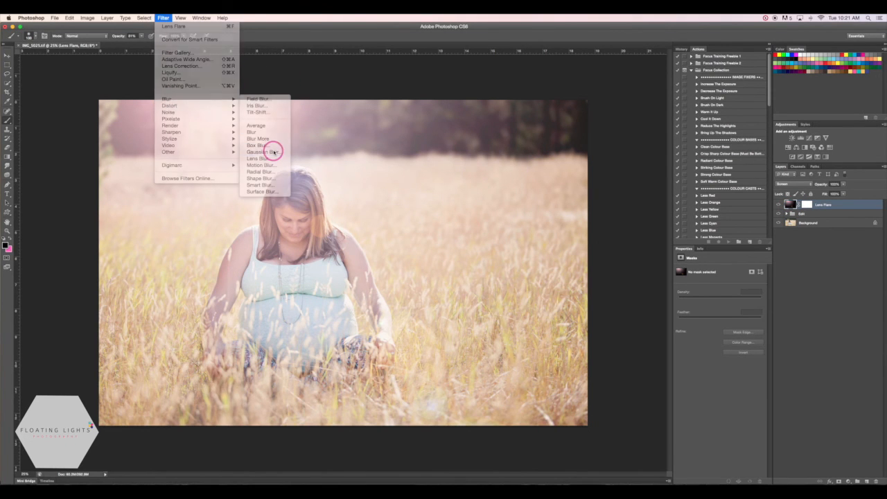
{"action": "left_click", "coordinate": [261, 151]}
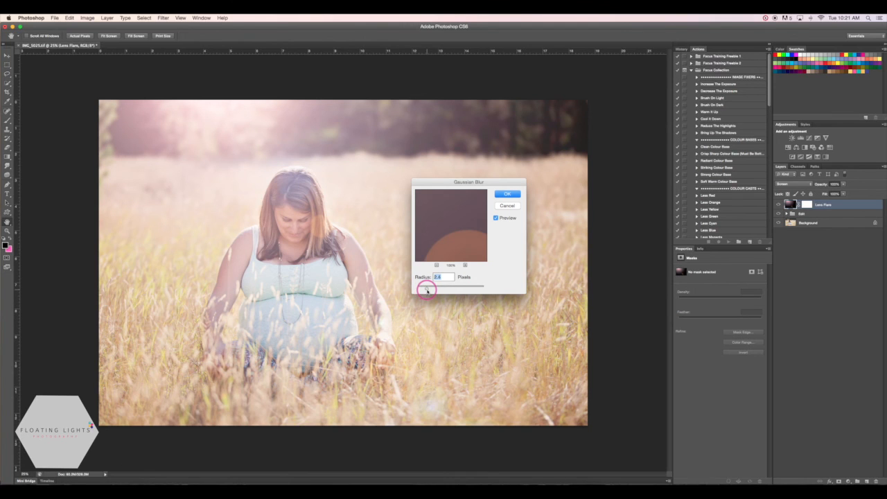
{"action": "left_click_drag", "start_coordinate": [428, 285], "coordinate": [441, 285]}
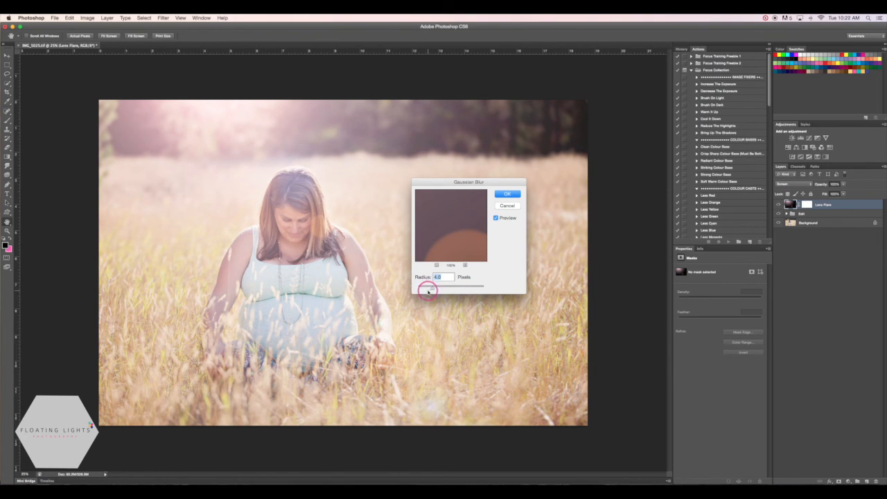
{"action": "left_click", "coordinate": [507, 194]}
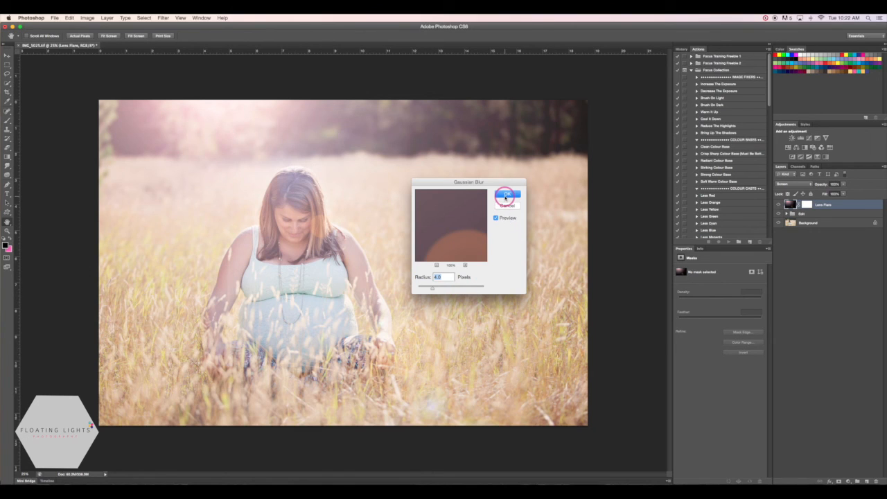
{"action": "left_click", "coordinate": [507, 194]}
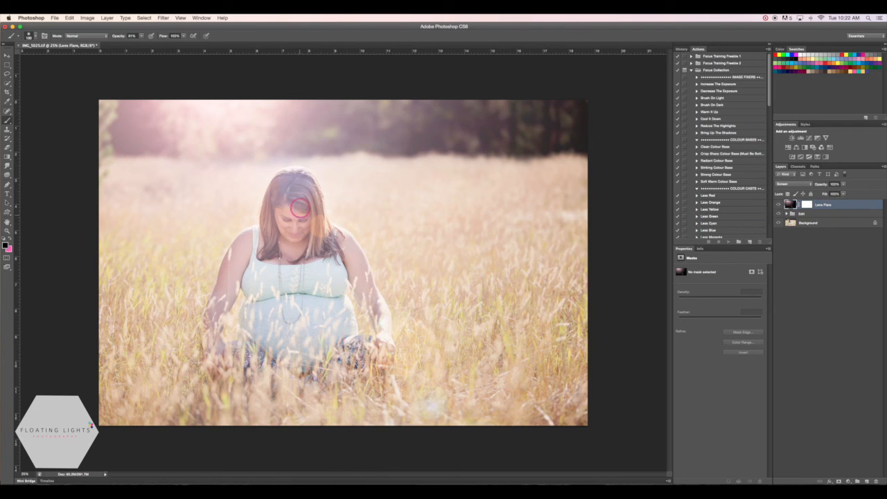
{"action": "mouse_move", "coordinate": [338, 206]}
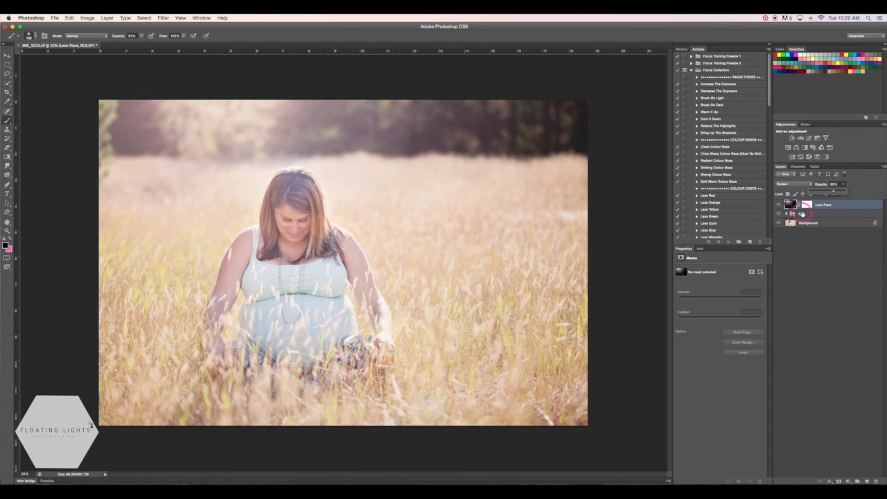
Step: With opacity near 86%, select the flare's layer mask and the Brush tool
{"action": "left_click", "coordinate": [806, 204]}
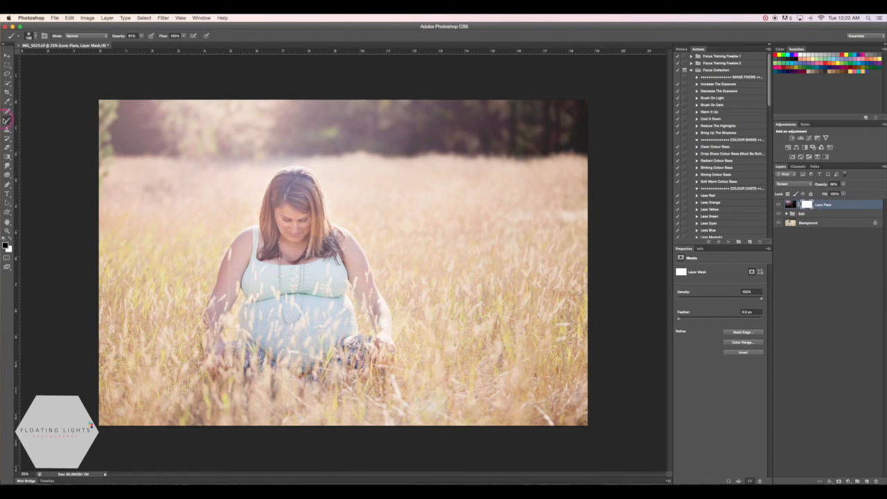
{"action": "left_click", "coordinate": [132, 36]}
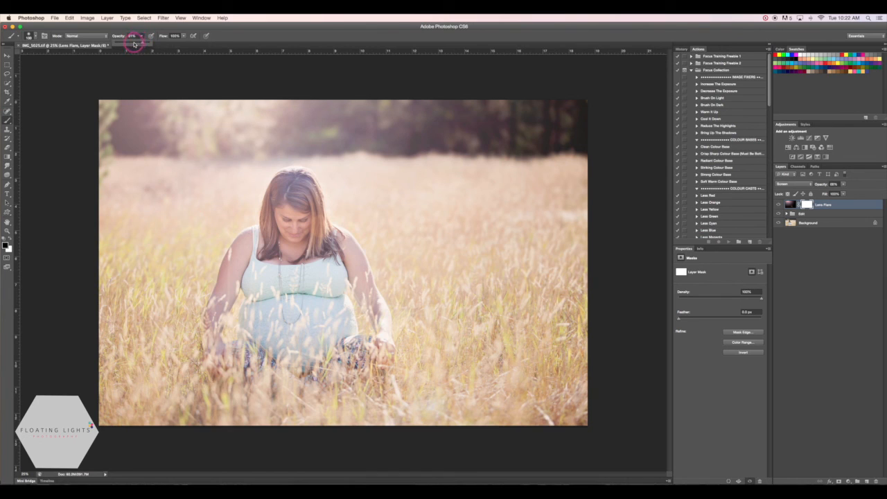